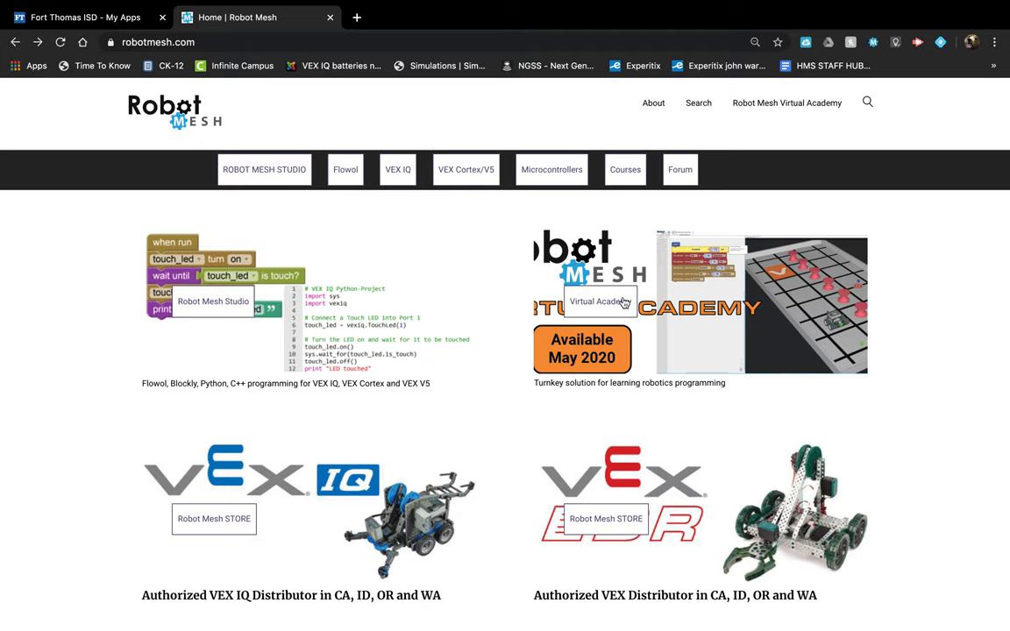
mouse_move(615, 301)
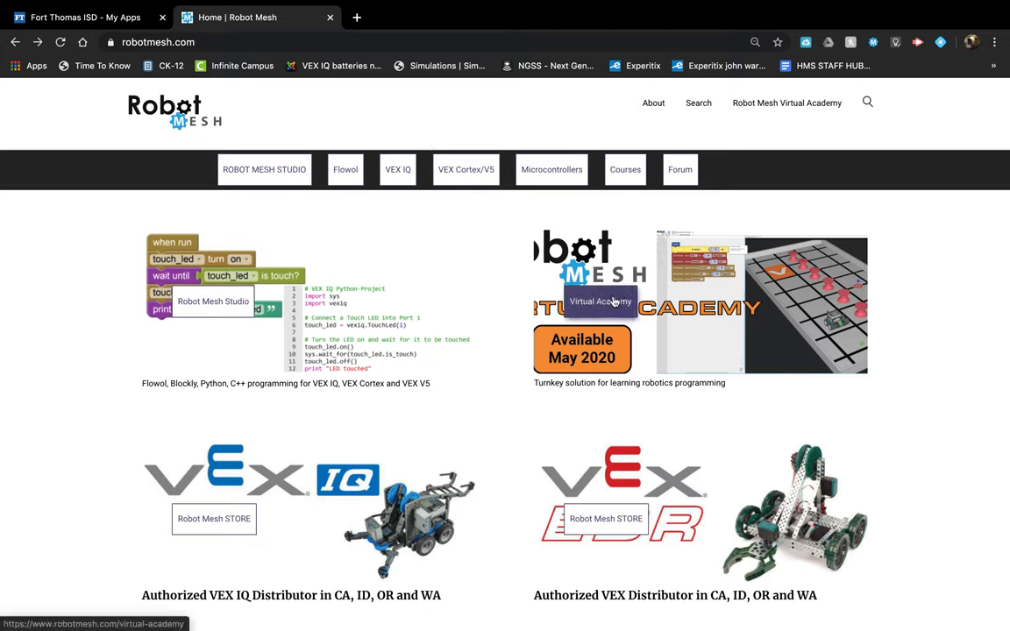
Step: Go to the Virtual Academy page and scroll to the 'Test a Preview' IQ instructions
click(598, 301)
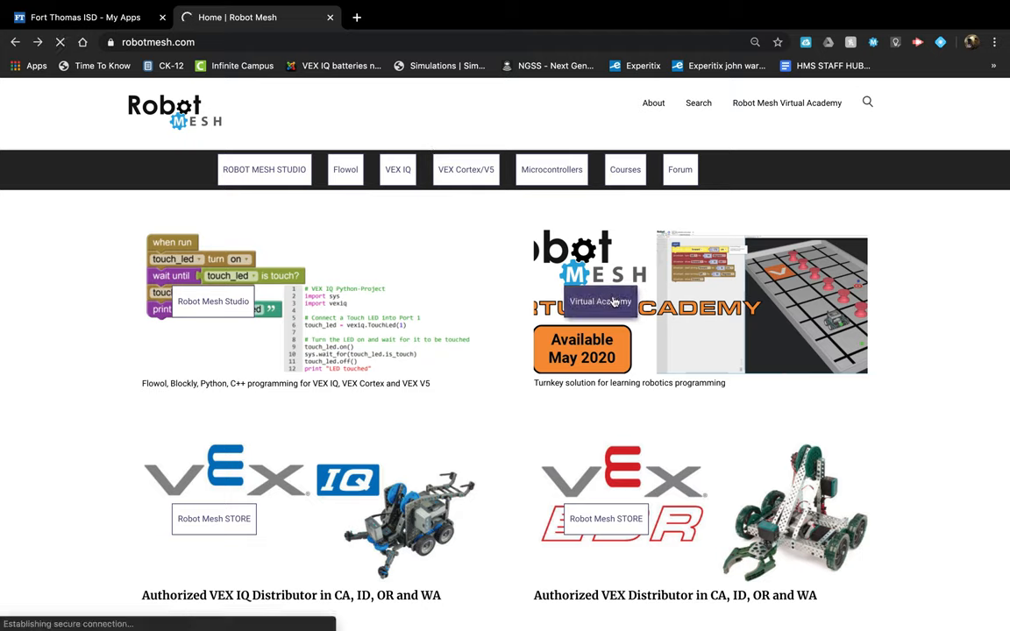
click(599, 302)
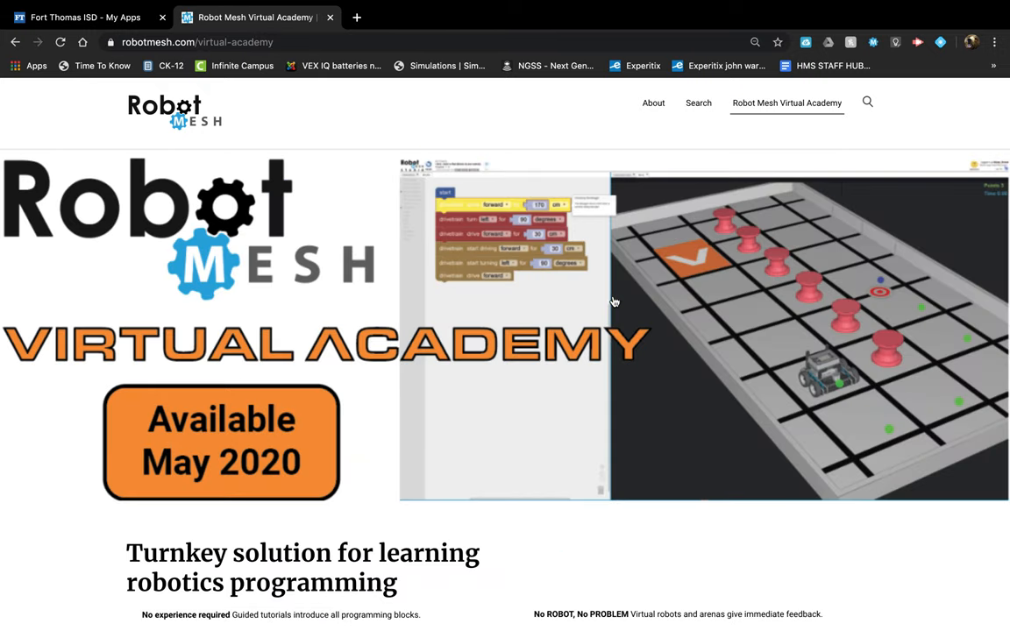
scroll(down, 3)
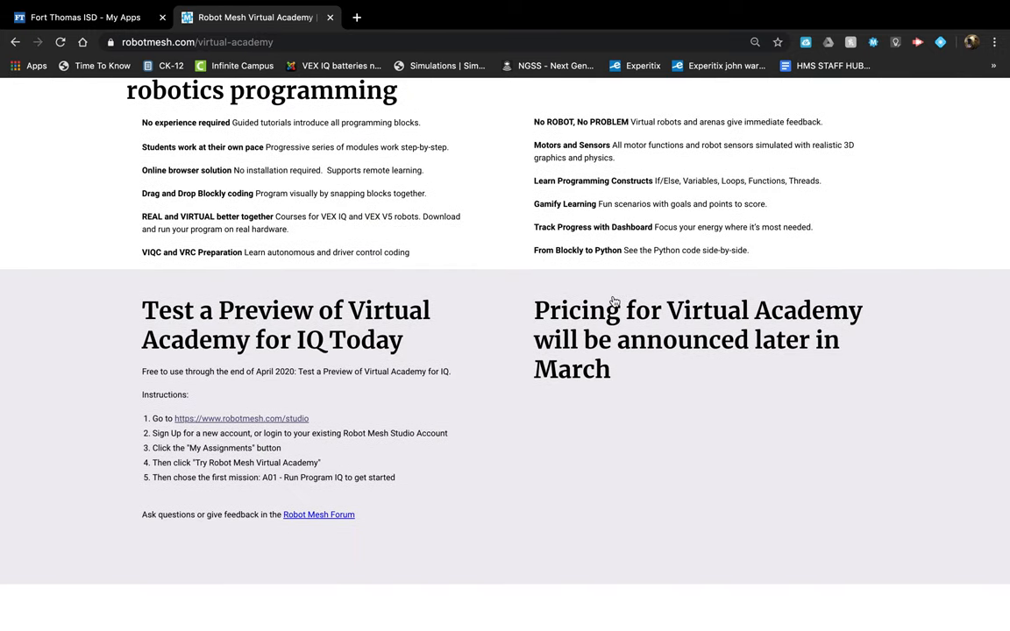
scroll(down, 3)
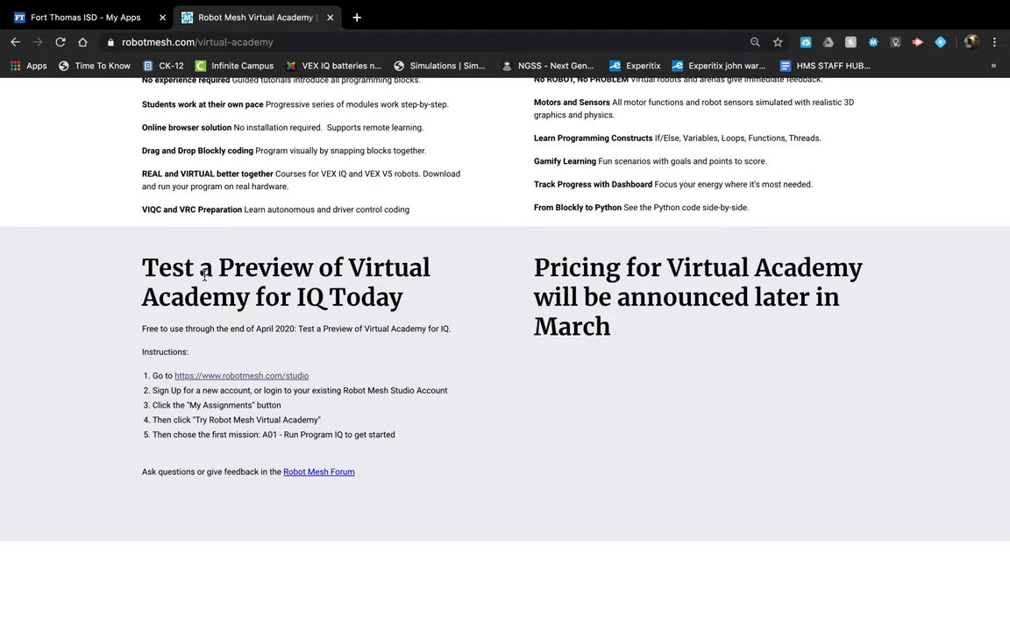
mouse_move(218, 274)
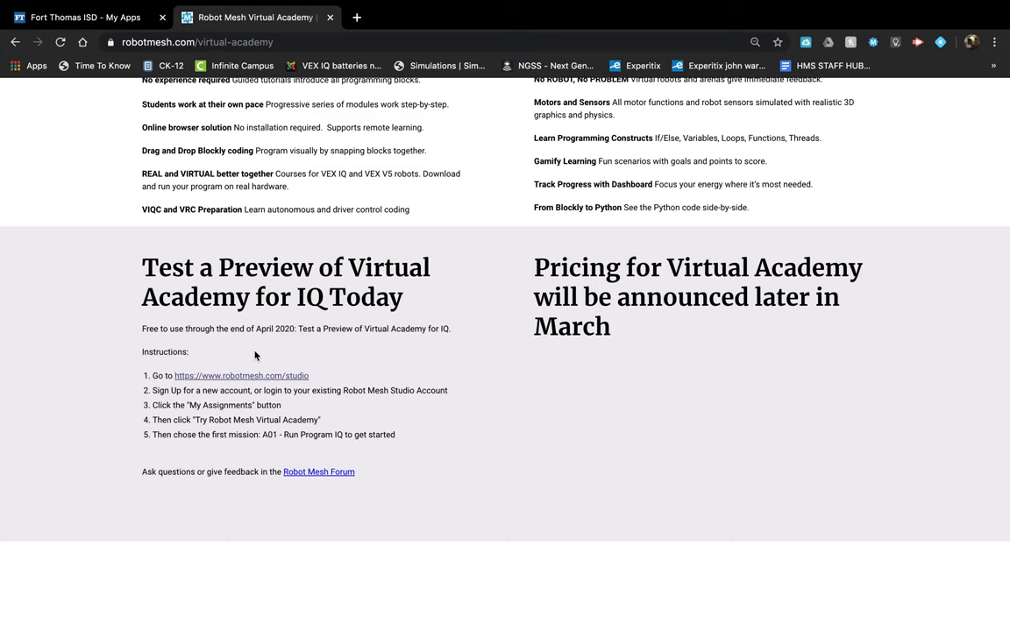
scroll(down, 3)
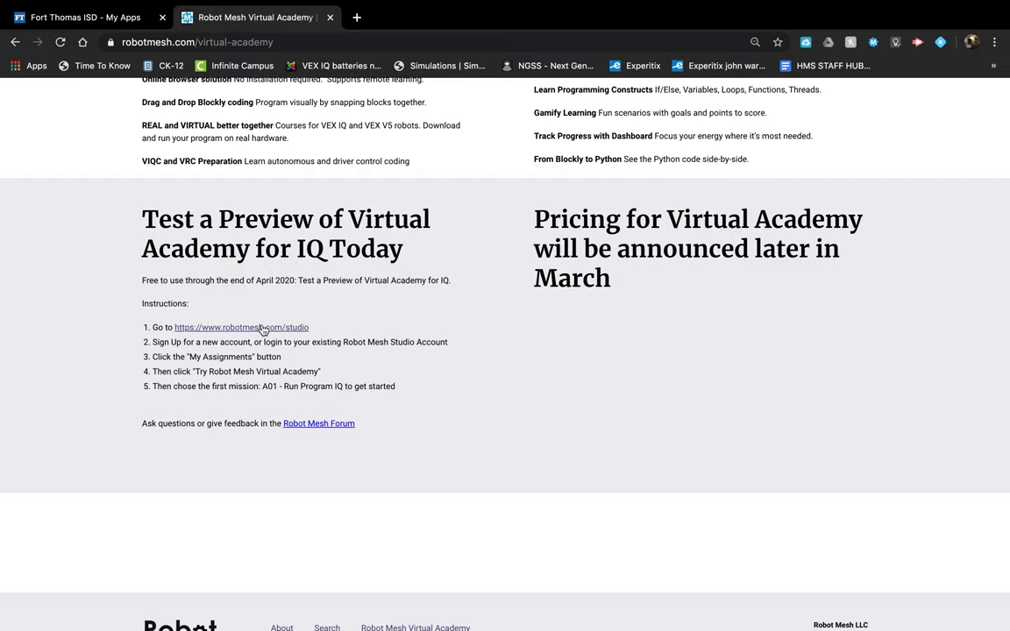
mouse_move(263, 328)
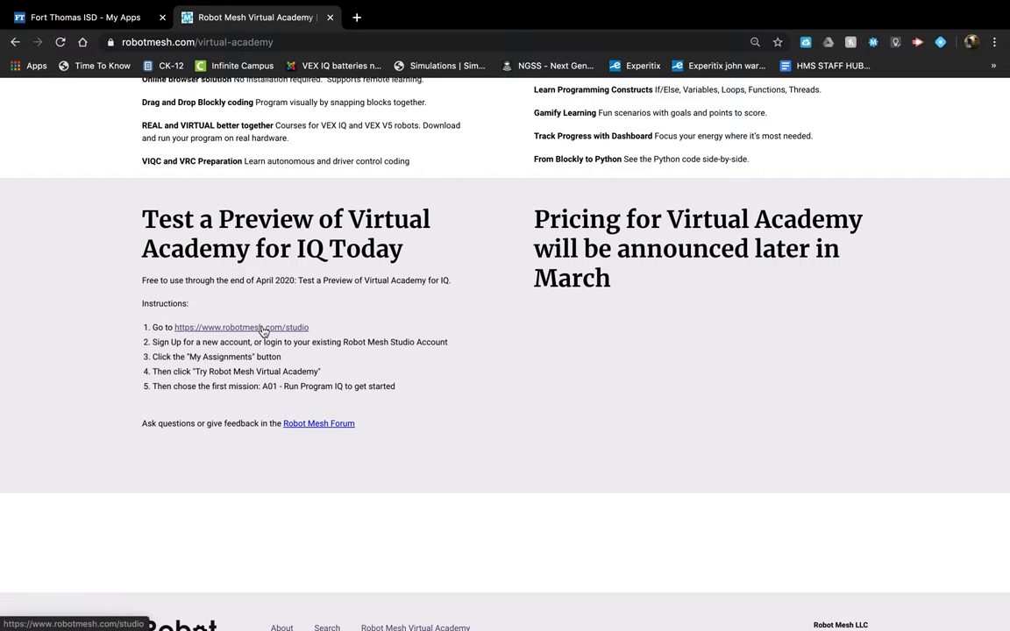
Step: Launch Robot Mesh Studio from the instructions link and log in with the registered account
click(242, 328)
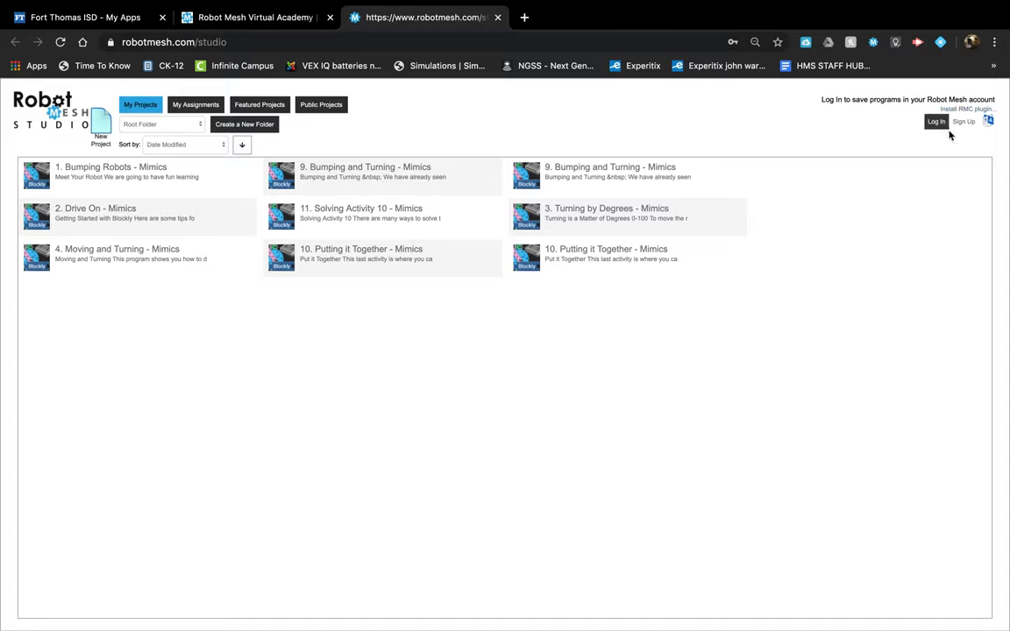
click(929, 122)
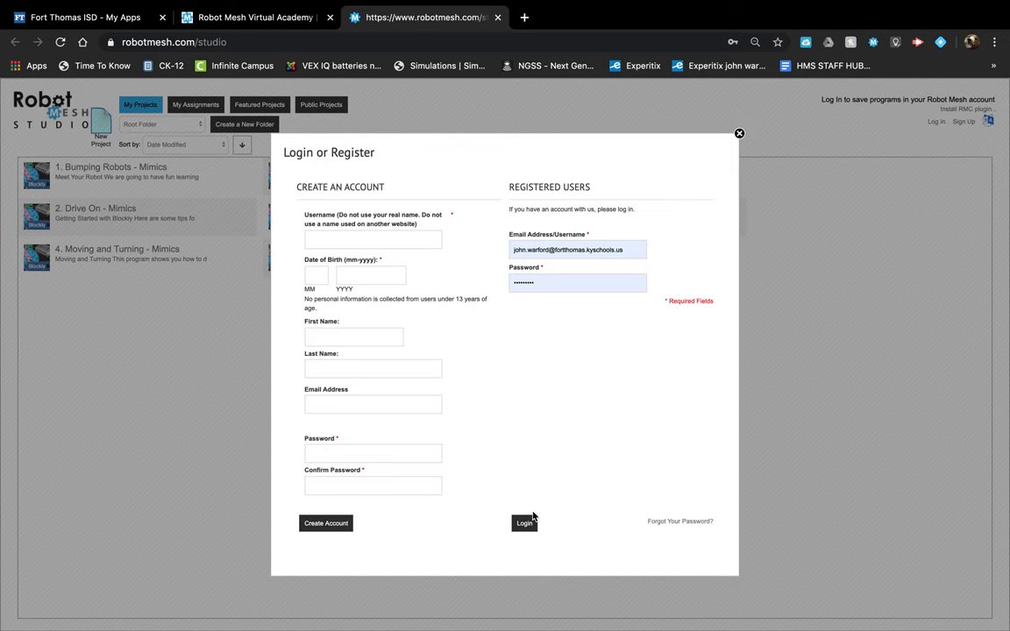
click(522, 522)
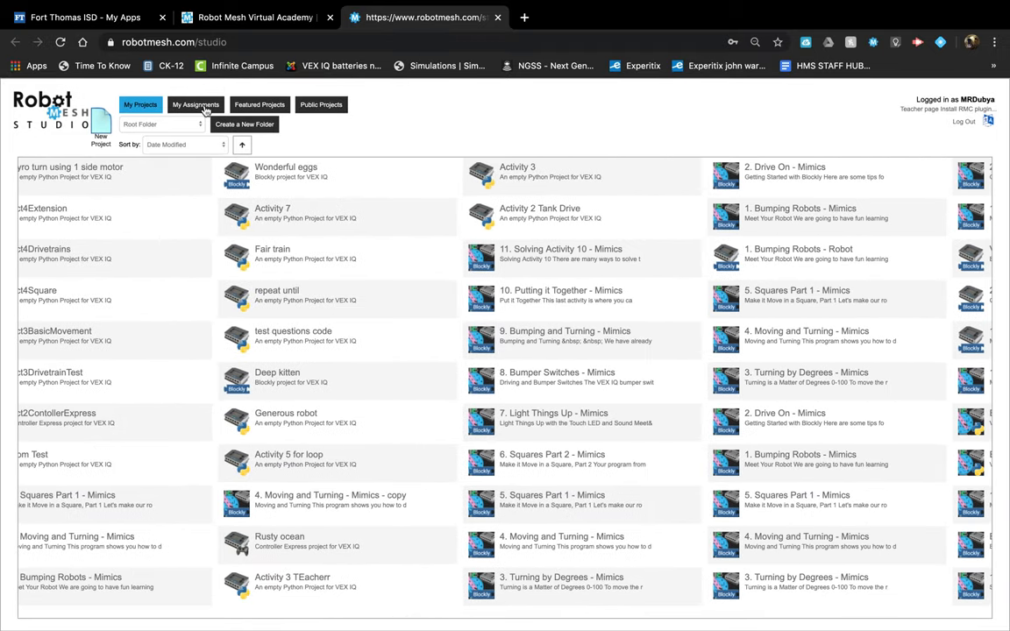
Step: Start an RMVA trial from My Assignments and select mission A01 - Run Program IQ
click(196, 106)
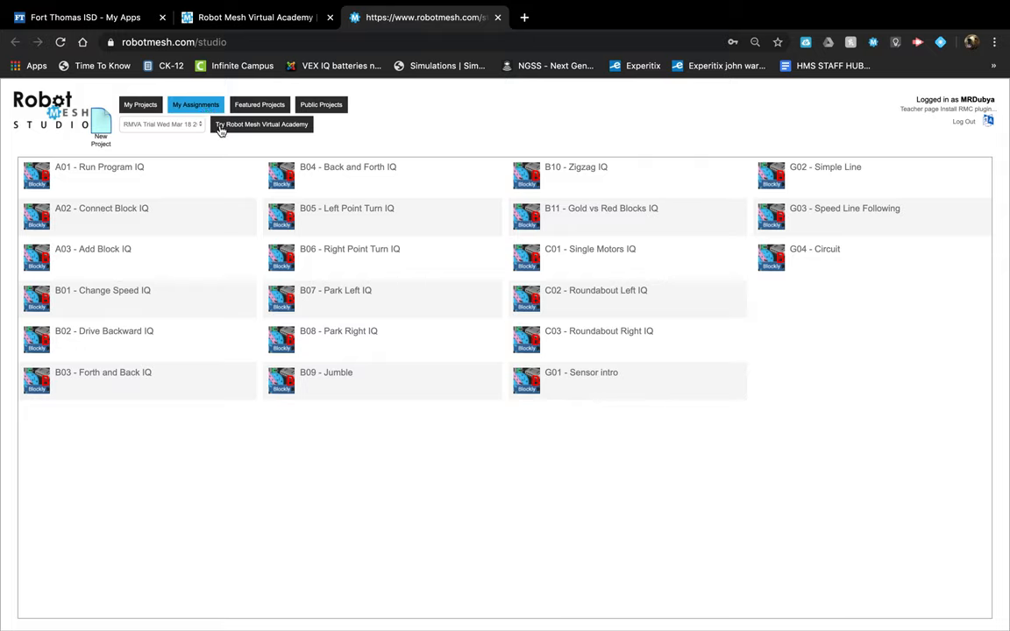
click(261, 122)
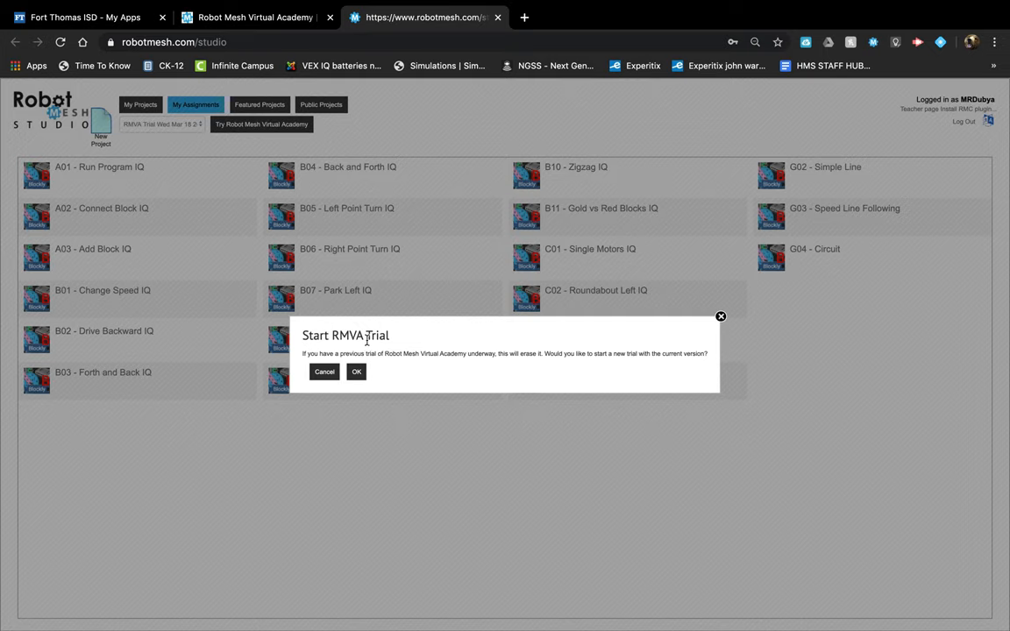
mouse_move(357, 371)
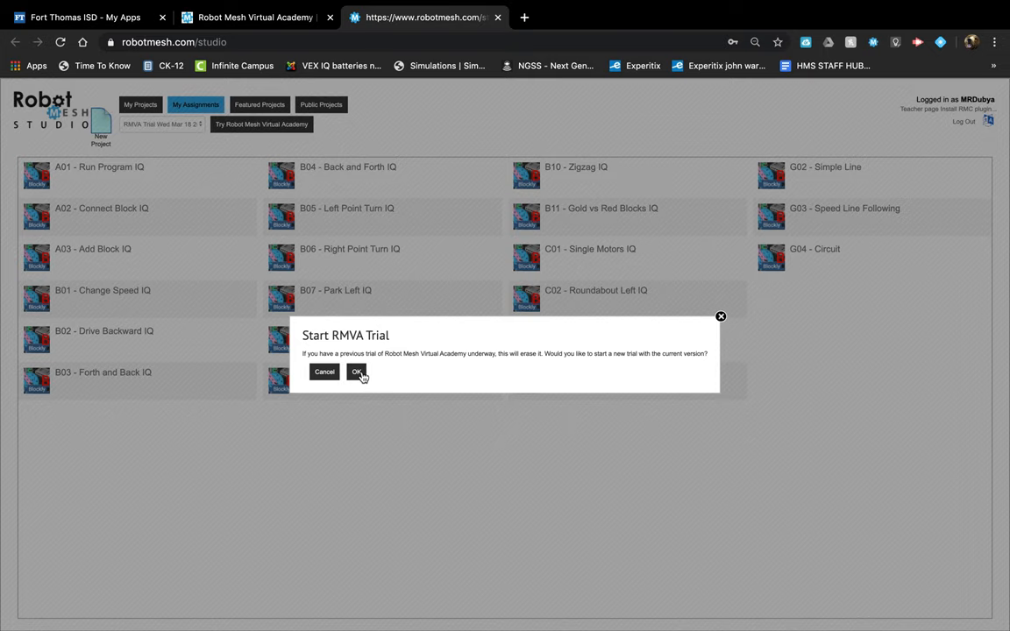
click(356, 372)
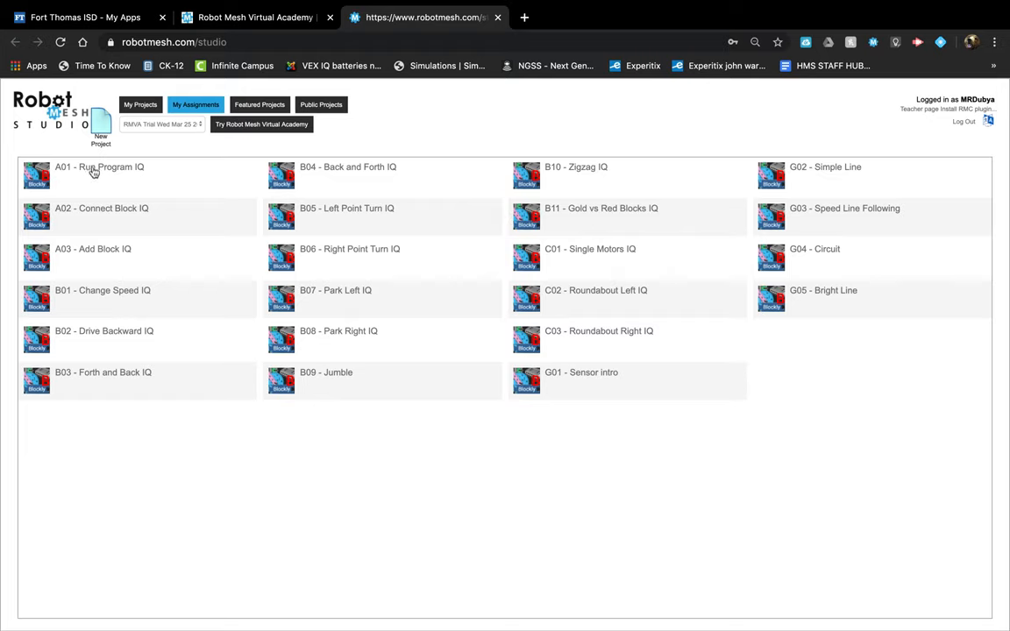
click(98, 167)
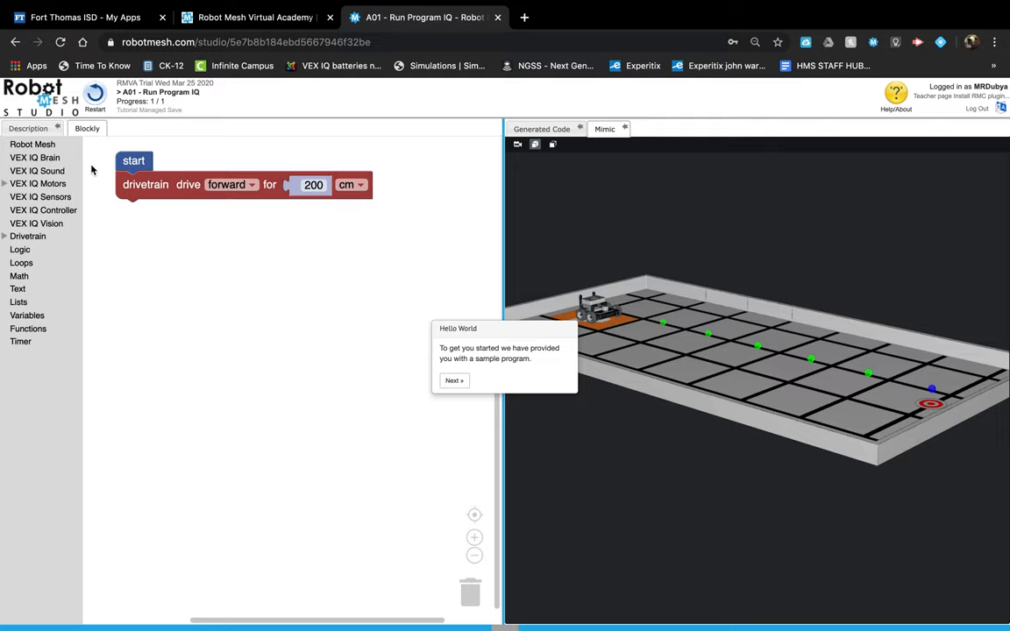
mouse_move(295, 350)
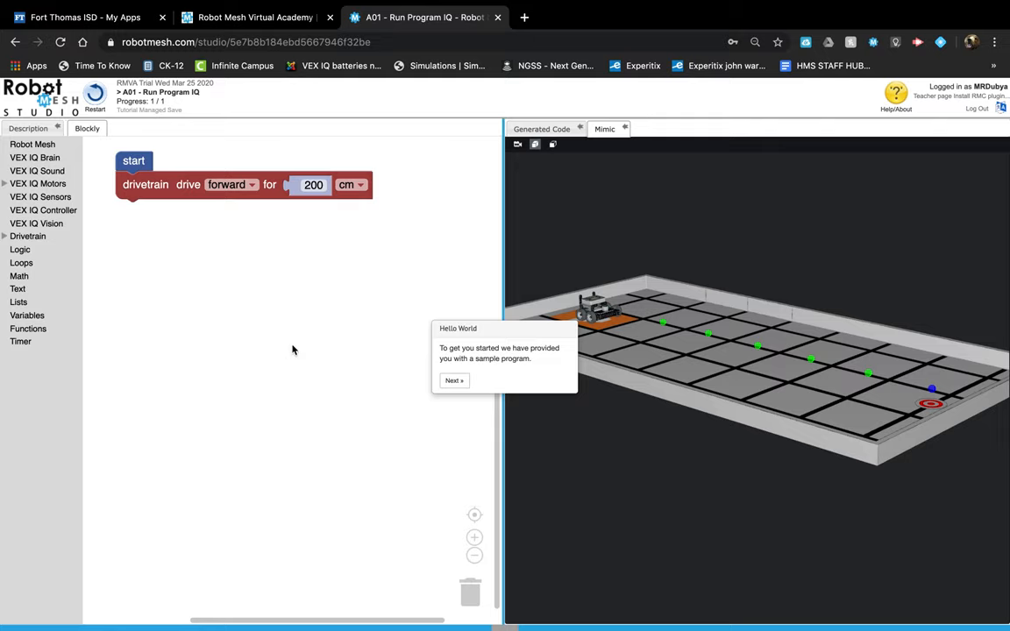
mouse_move(477, 347)
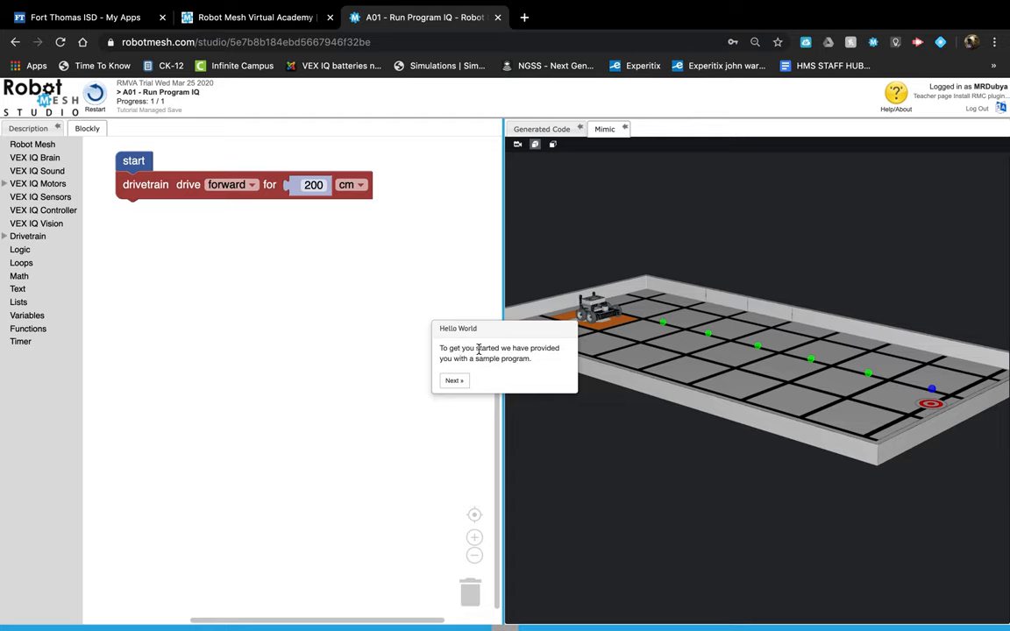
mouse_move(522, 367)
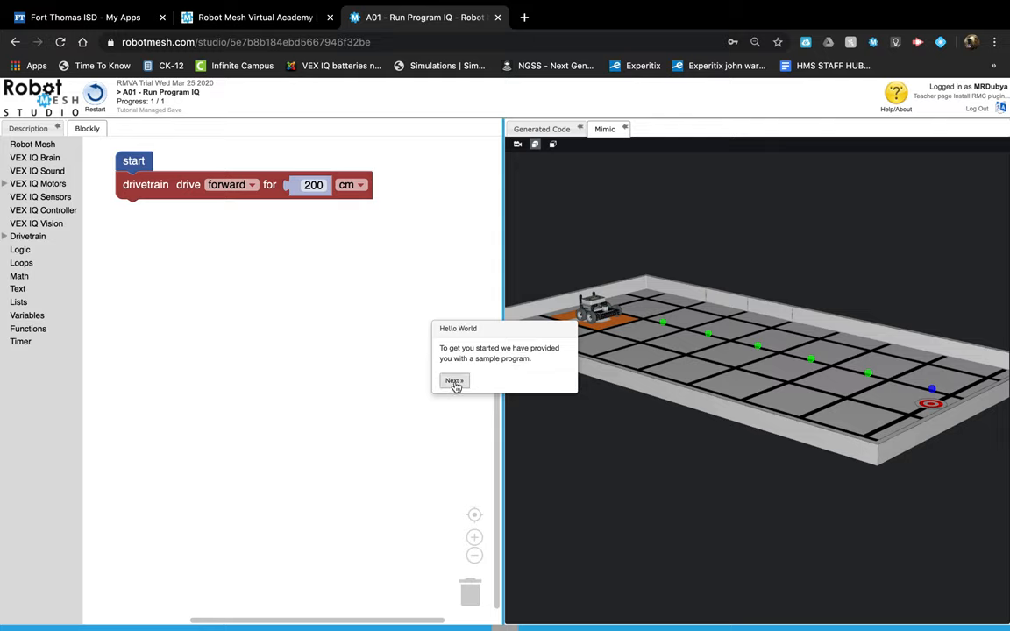
Step: Advance the Hello World tutorial popup to its next tip about running the program
click(454, 382)
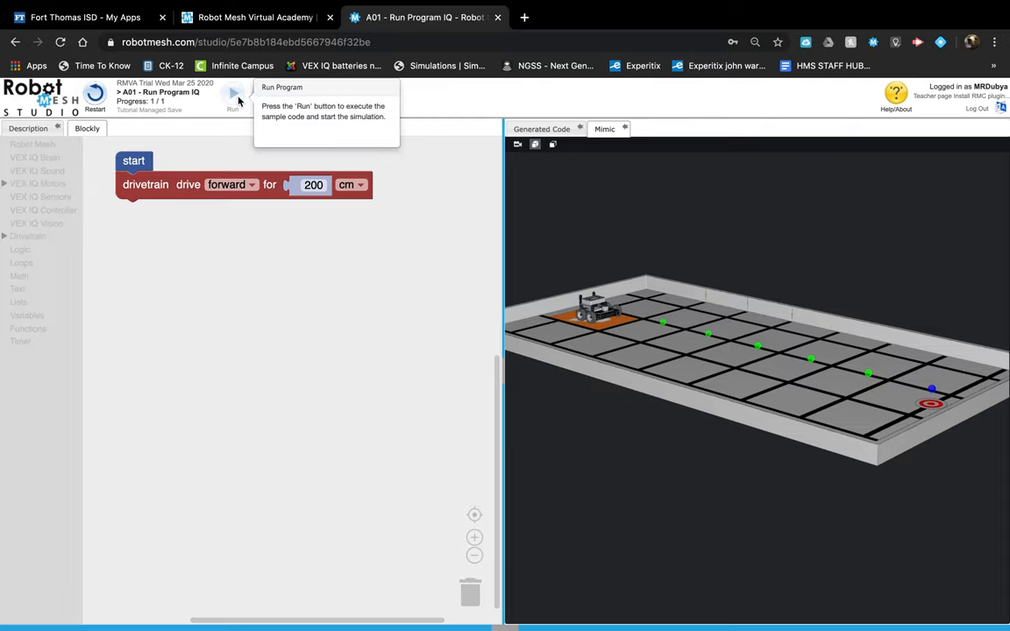
Step: Run the sample drive-forward program in Mimic until Mission Complete shows 5 points, 0:11
click(231, 94)
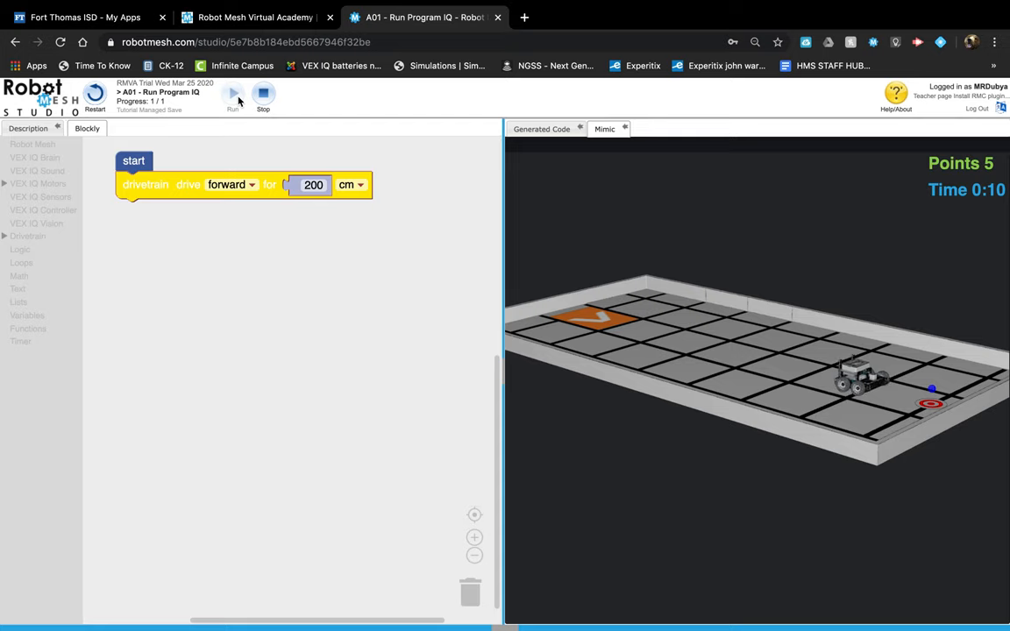
click(232, 99)
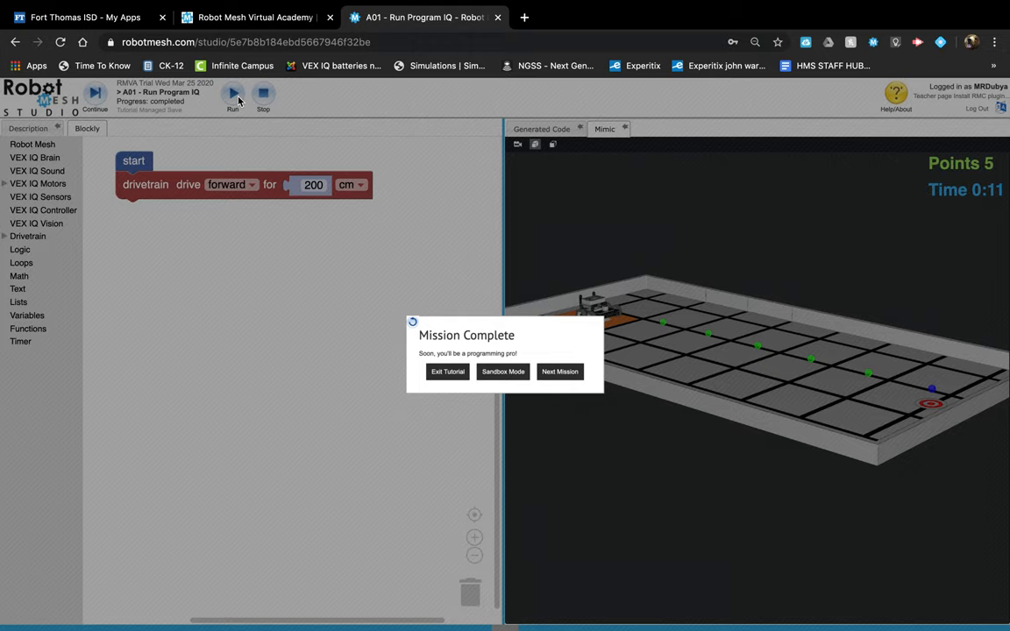
mouse_move(263, 95)
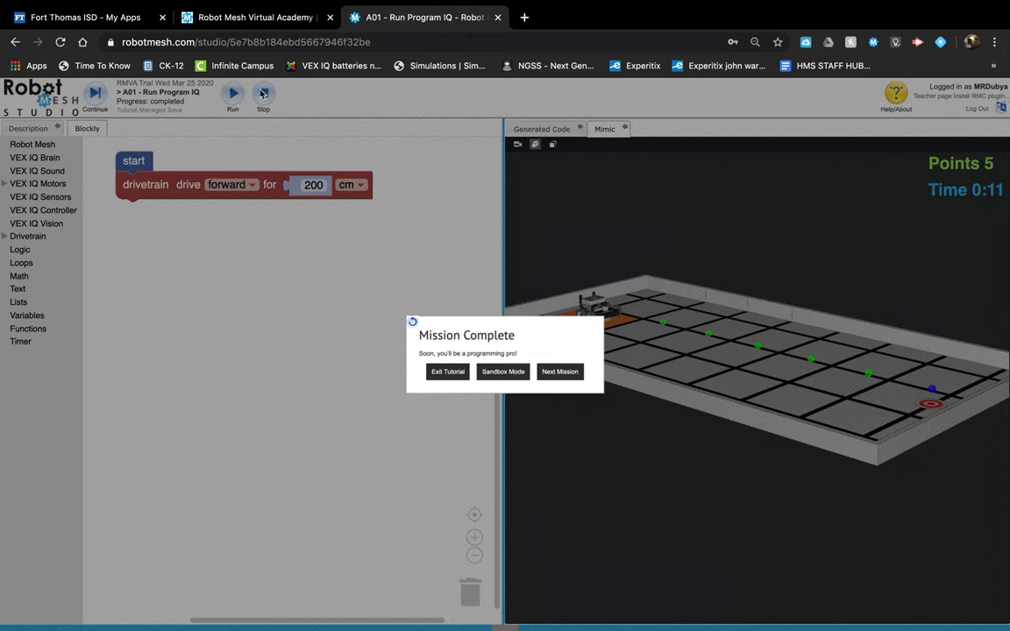